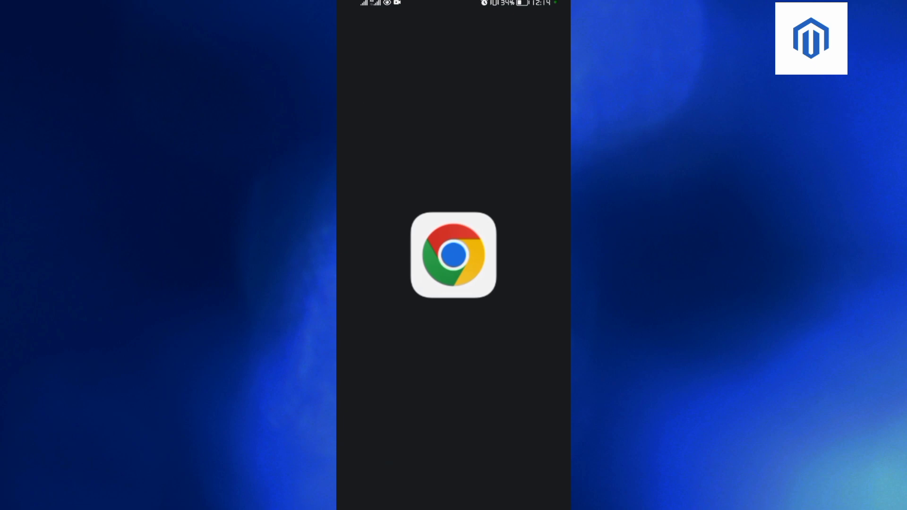
Step: Launch Chrome and search Google for 'imgbb'
left_click(453, 255)
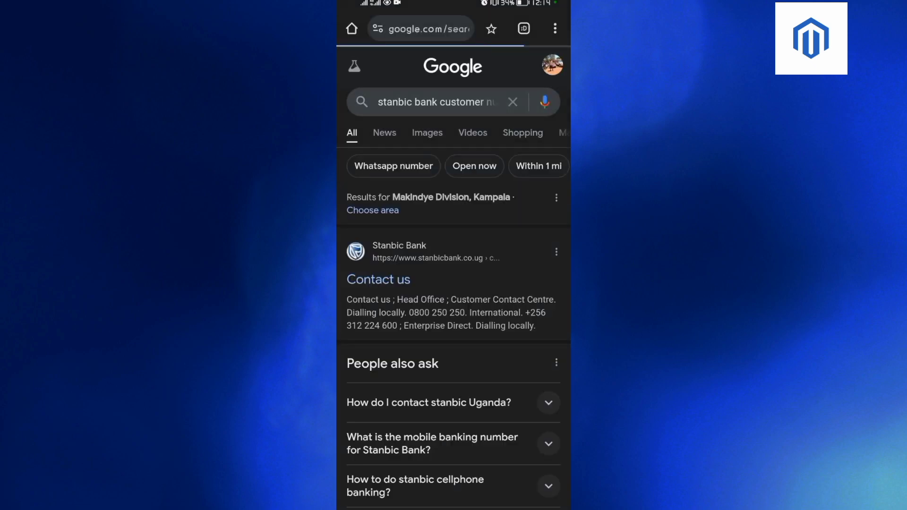
left_click(420, 28)
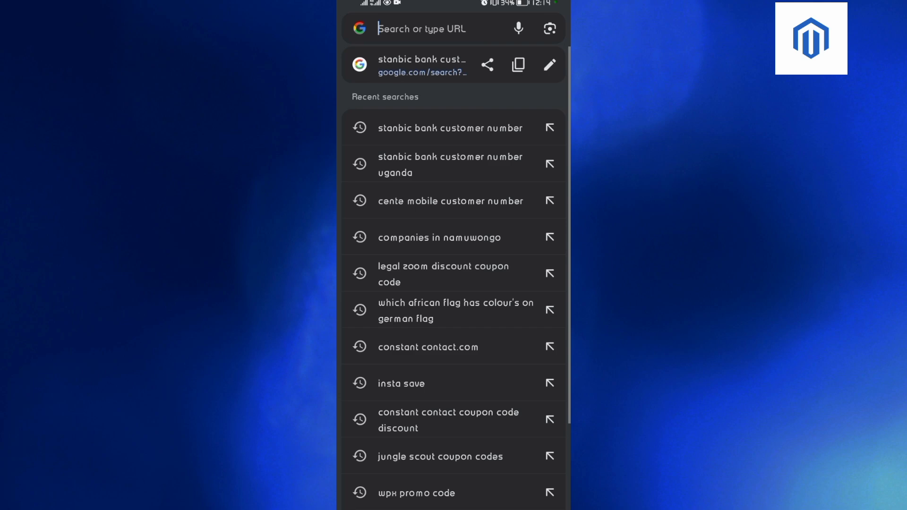
type("imgbb")
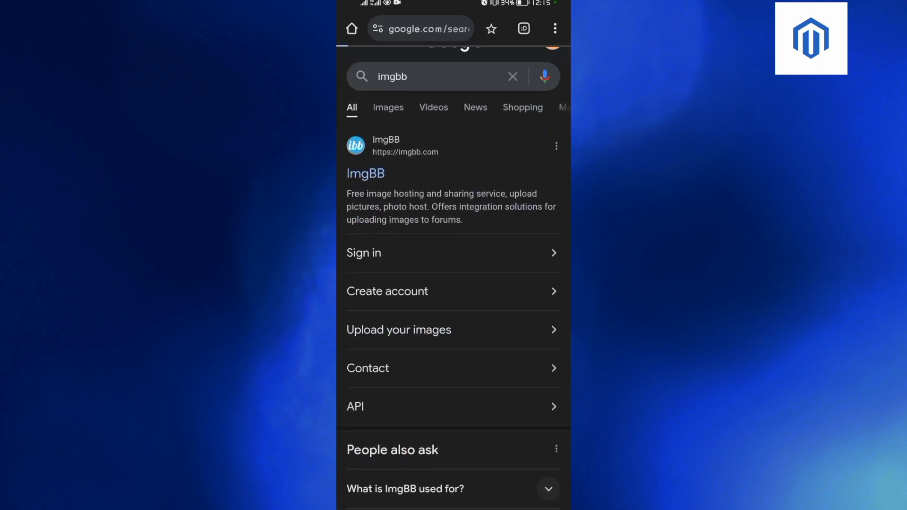
Step: Open the ImgBB result from the search listing
left_click(365, 173)
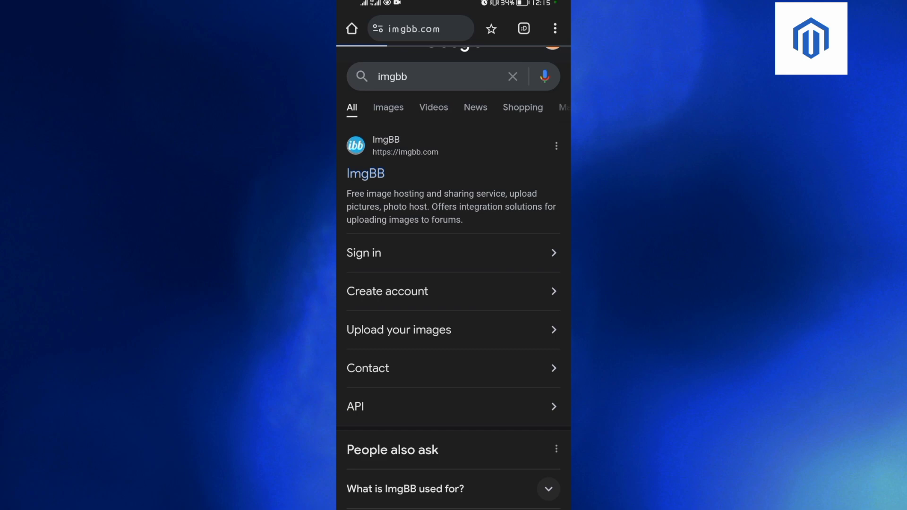
left_click(365, 173)
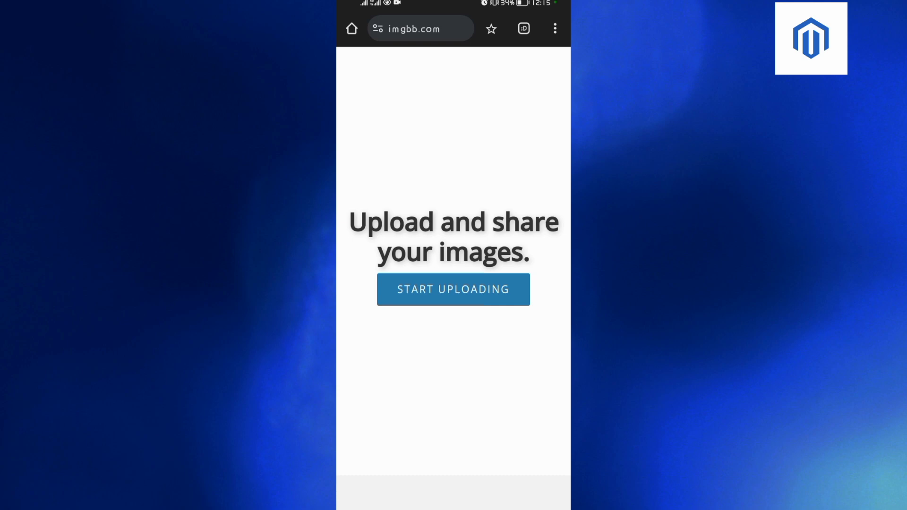
Step: Start uploading and pick the trip-detail screenshot from the phone's recent files via Media picker
left_click(453, 289)
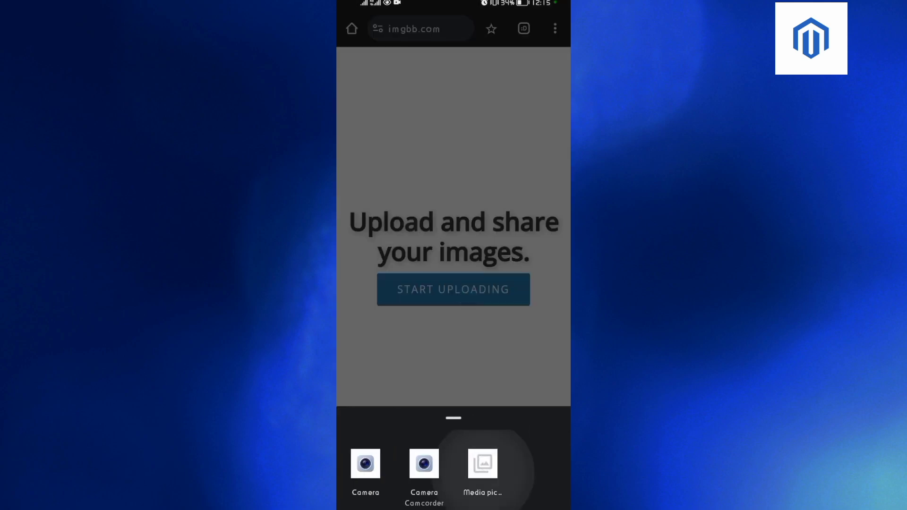
left_click(482, 469)
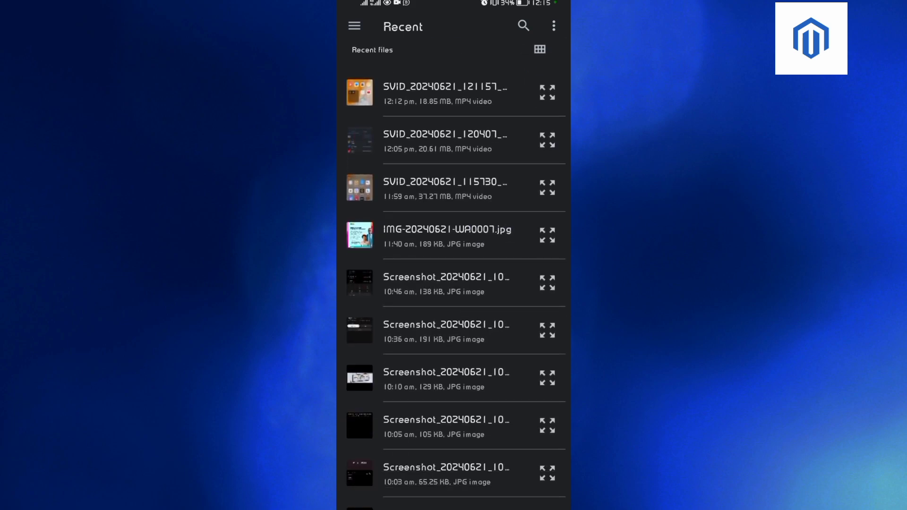
scroll("down", 3)
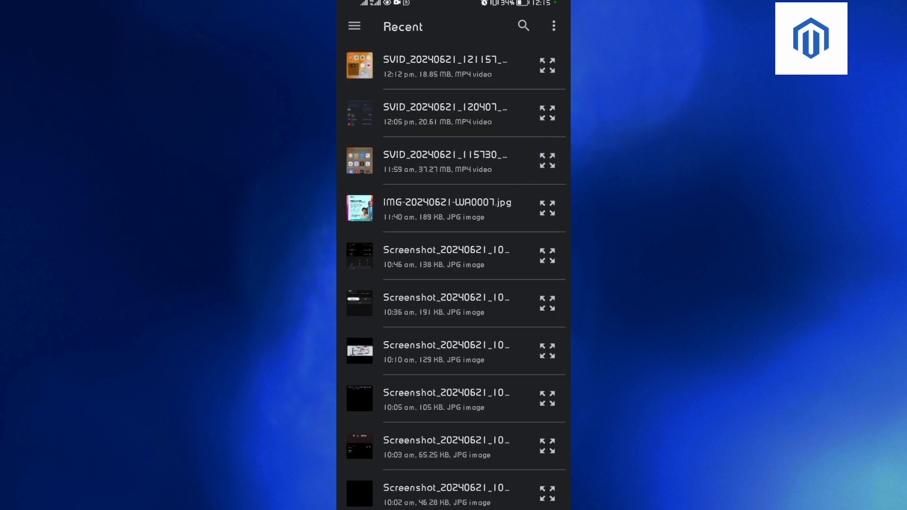
scroll("down", 3)
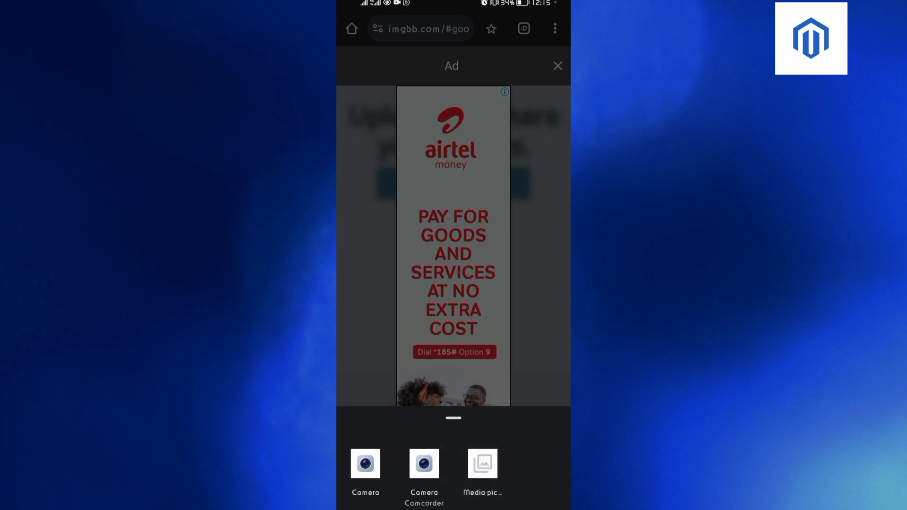
left_click(482, 469)
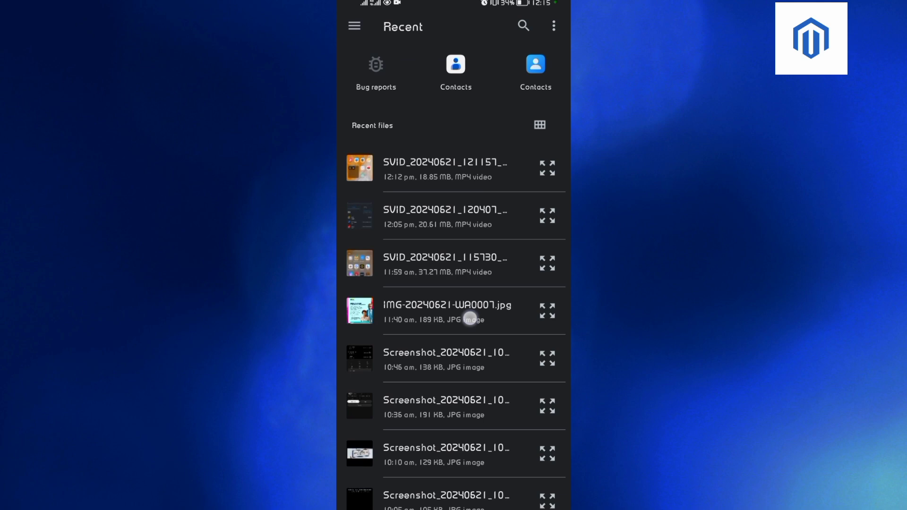
scroll("down", 3)
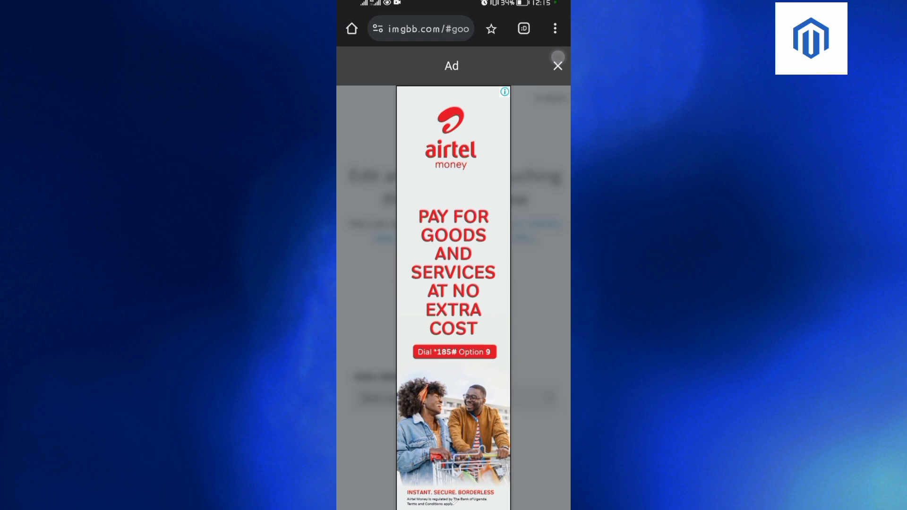
left_click(557, 65)
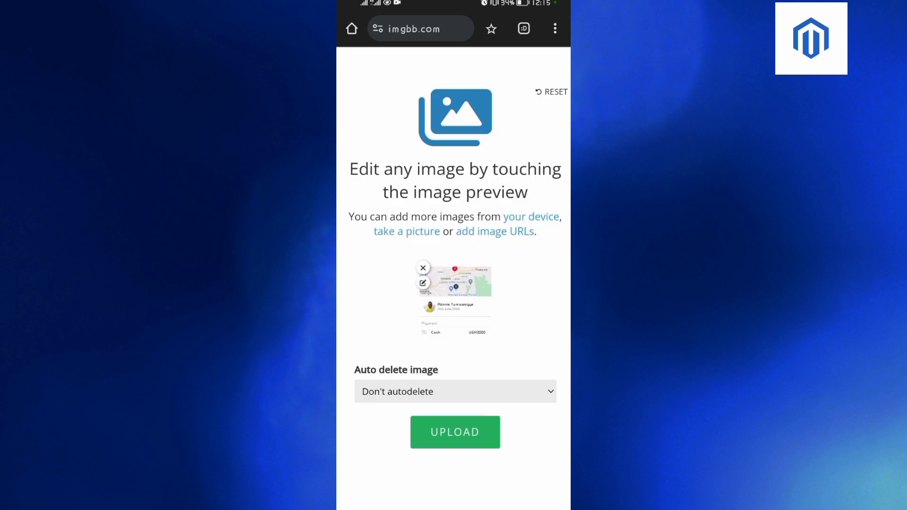
left_click(454, 432)
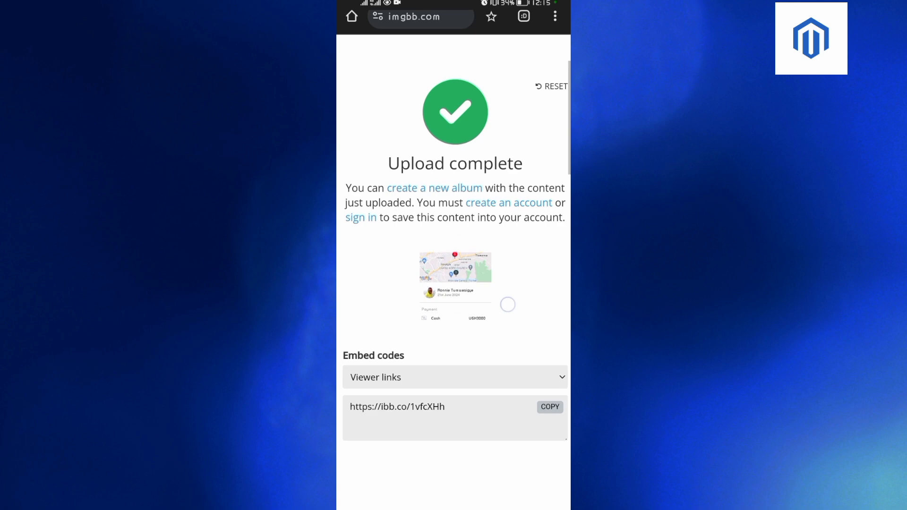
scroll("down", 3)
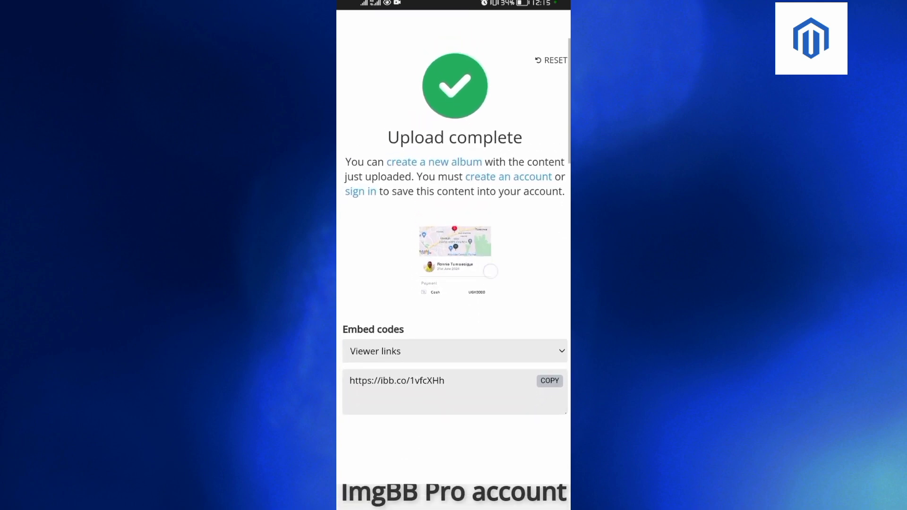
scroll("up", 3)
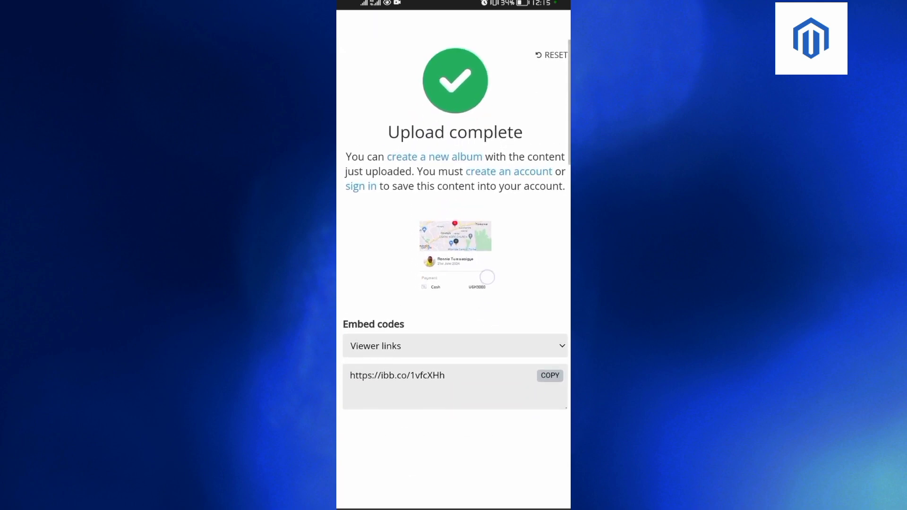
left_click(549, 376)
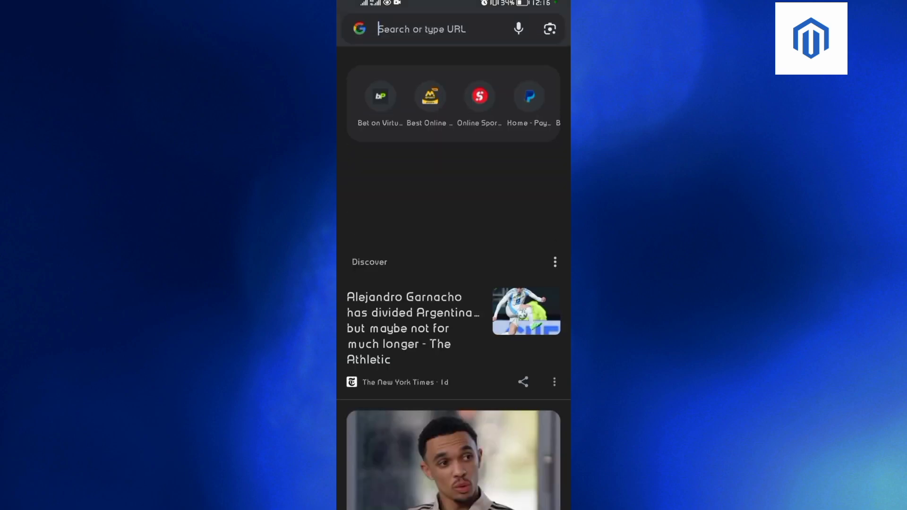
Step: Paste the copied ibb.co/1vfcXHh link into the new tab and open it
left_click(420, 29)
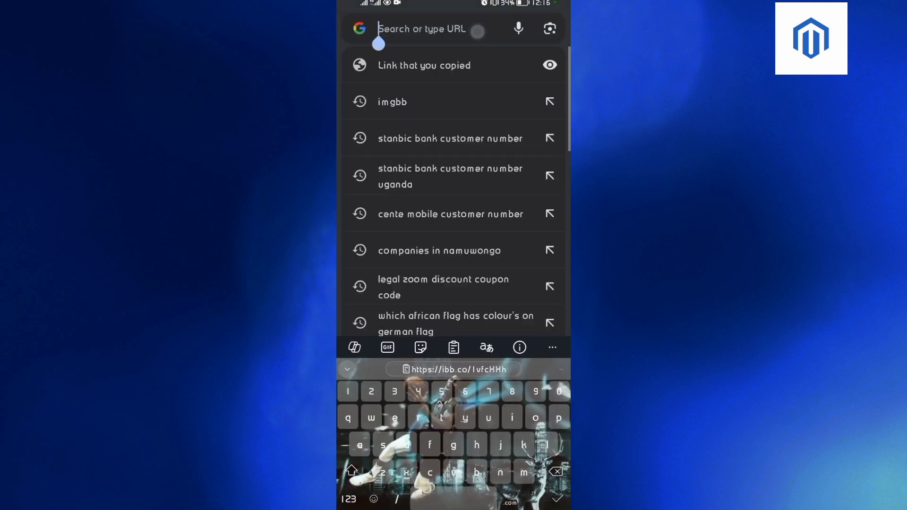
left_click(451, 369)
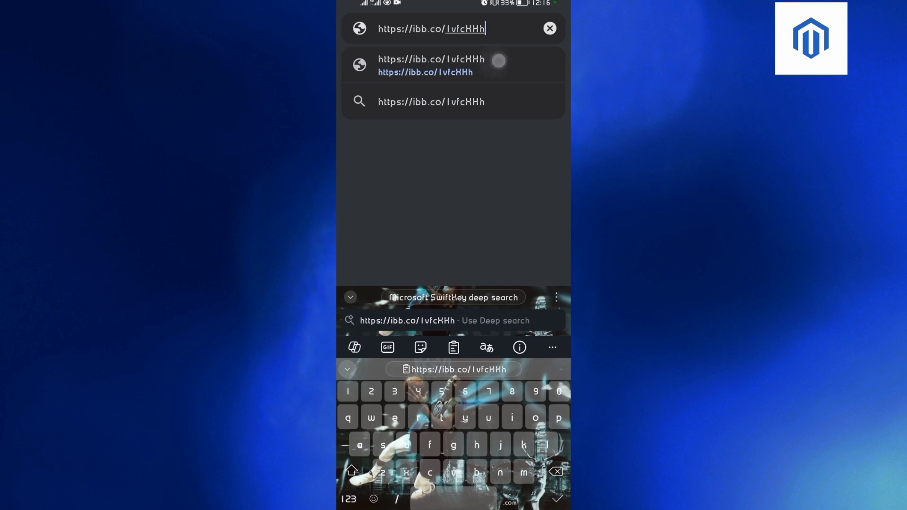
left_click(430, 64)
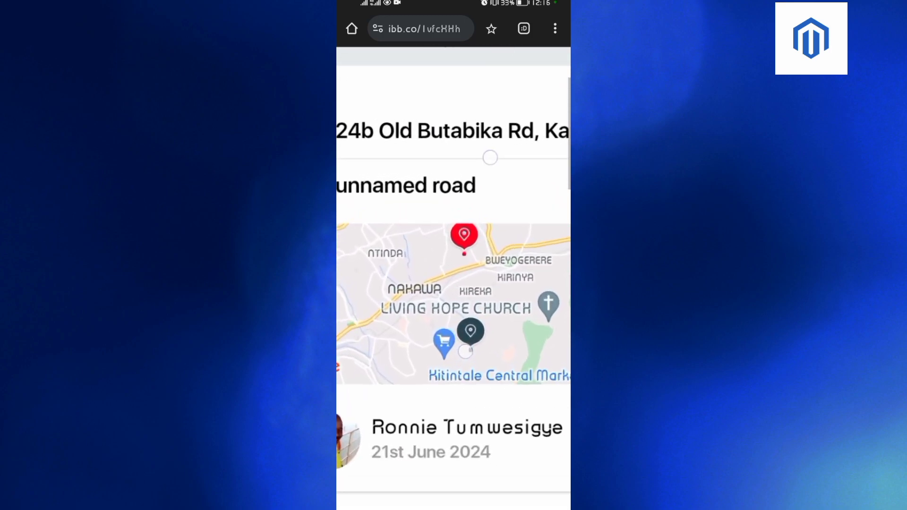
scroll("up", 3)
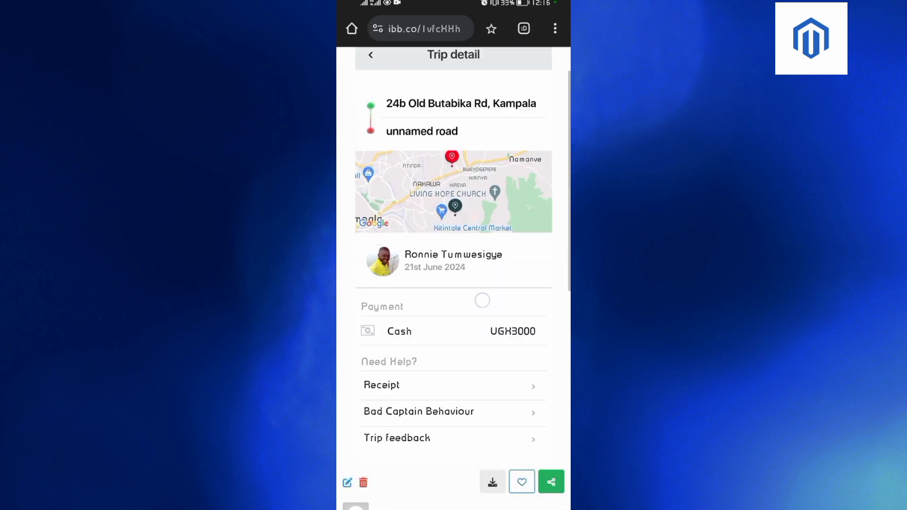
scroll("down", 3)
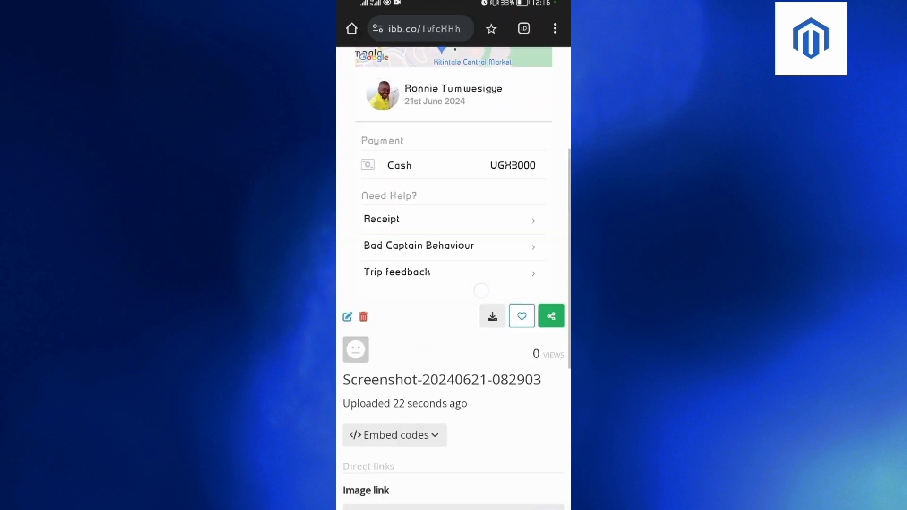
scroll("up", 3)
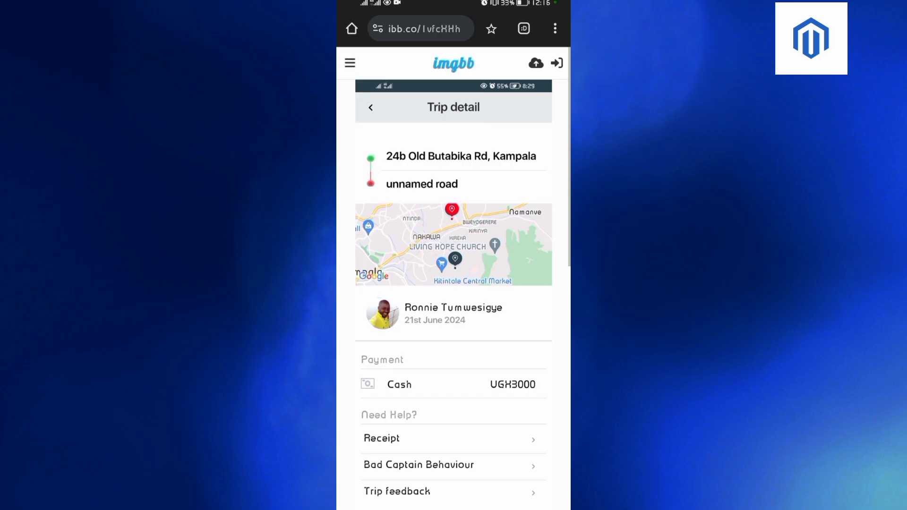